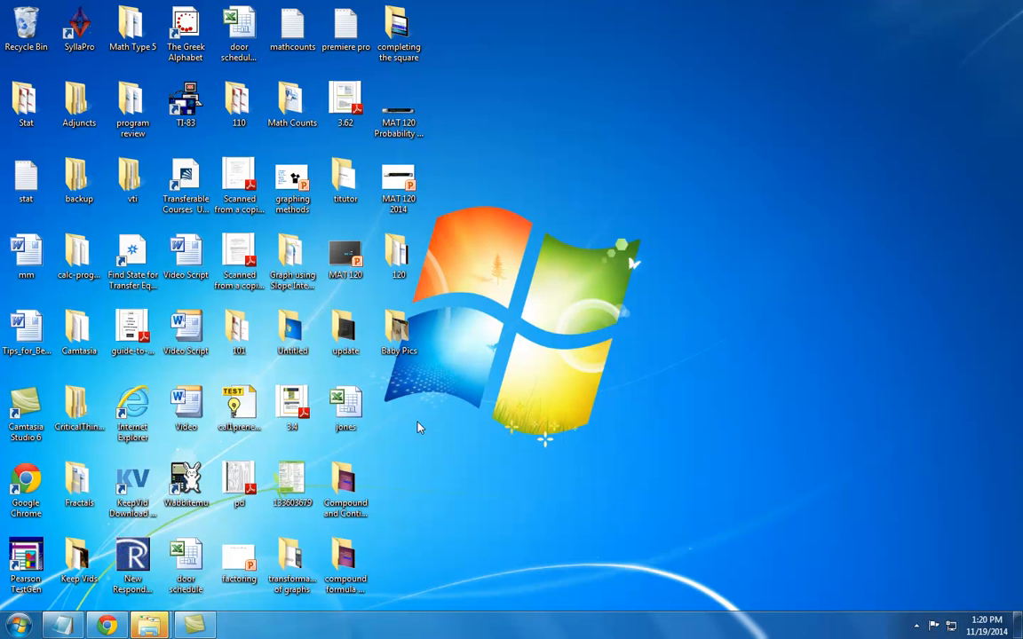
{"action": "mouse_move", "coordinate": [397, 328]}
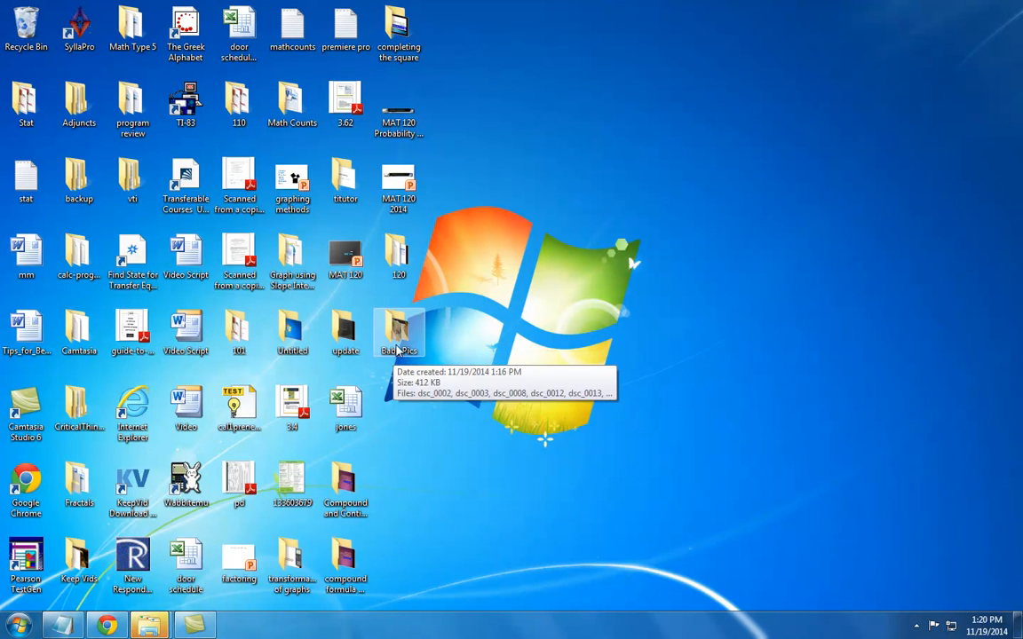
Open the Baby Pics folder from the desktop to view its seven photos.
{"action": "double_click", "coordinate": [397, 334]}
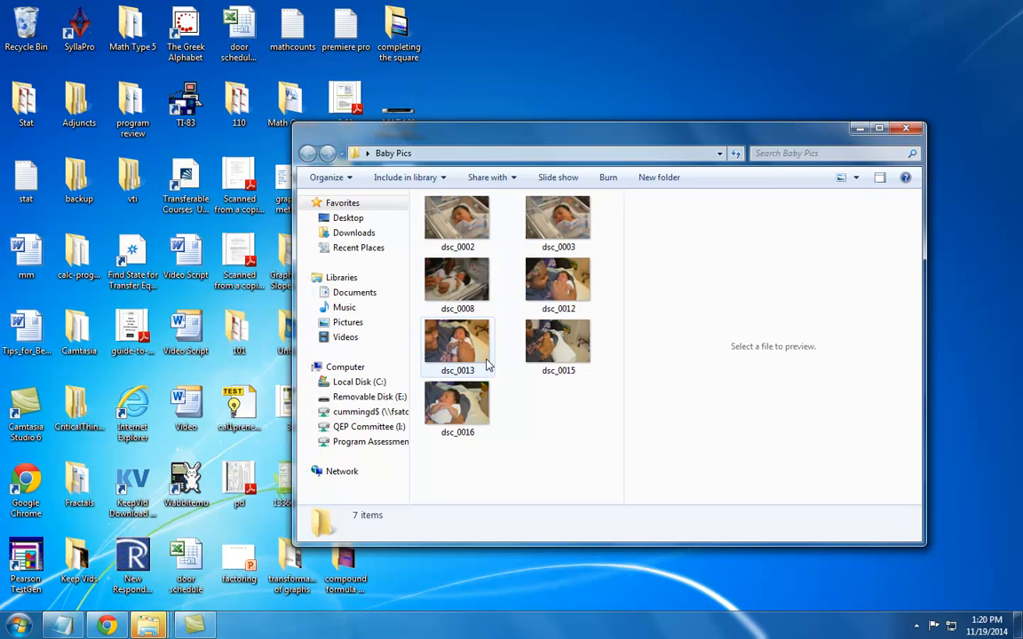
{"action": "mouse_move", "coordinate": [671, 324]}
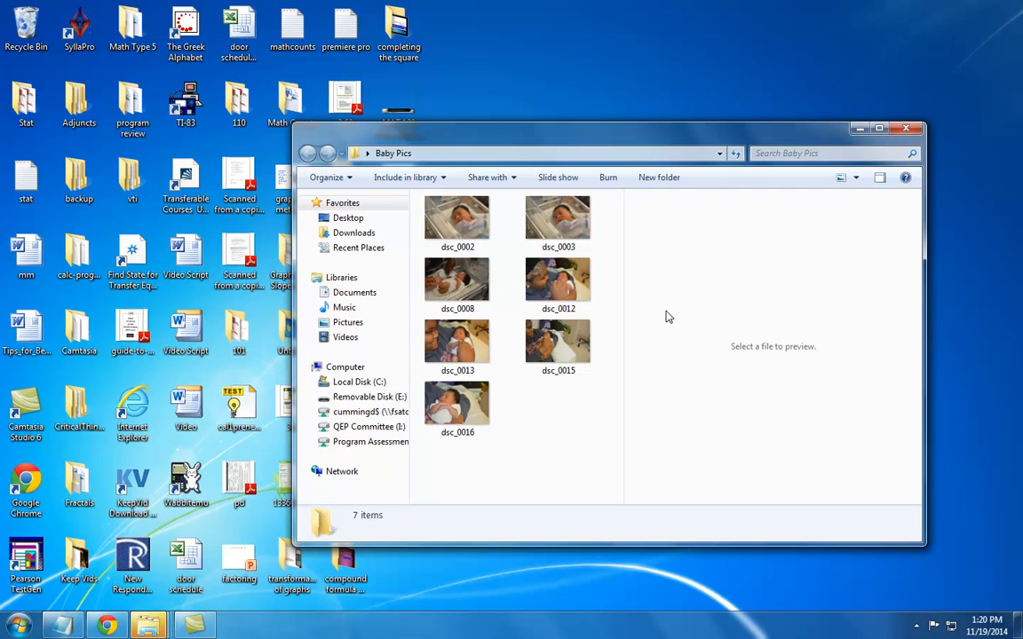
{"action": "mouse_move", "coordinate": [653, 312]}
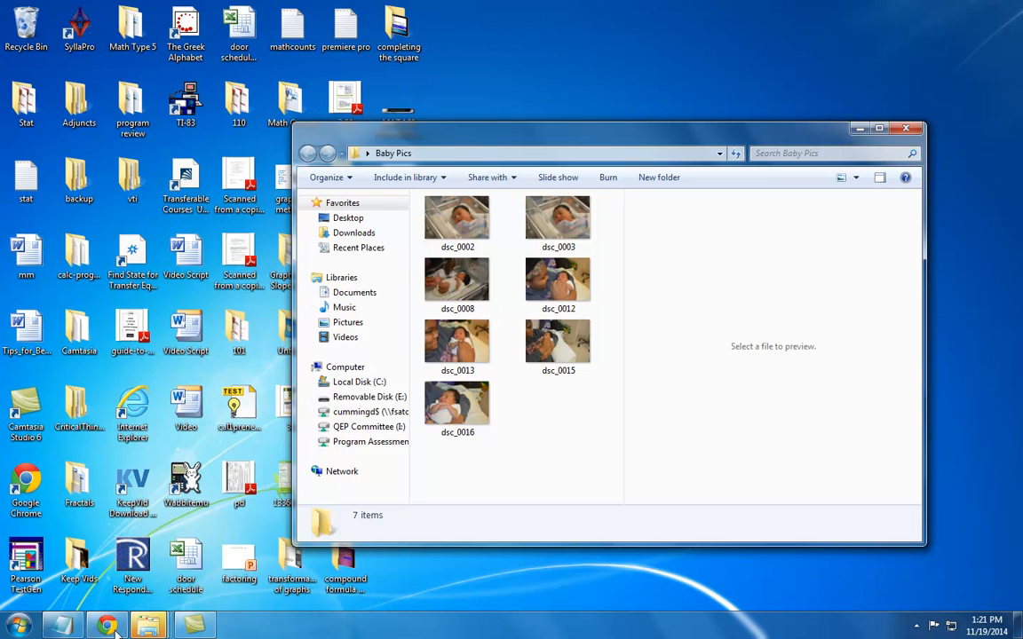
Switch to Chrome and go from Google Docs to Google Drive via the apps menu.
{"action": "left_click", "coordinate": [107, 625]}
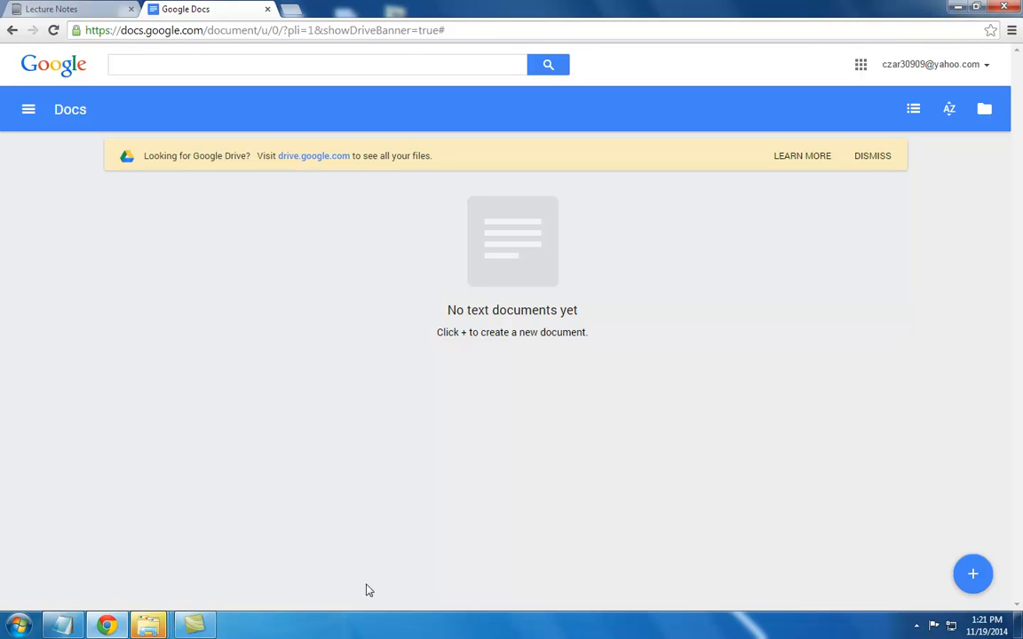
{"action": "mouse_move", "coordinate": [43, 131]}
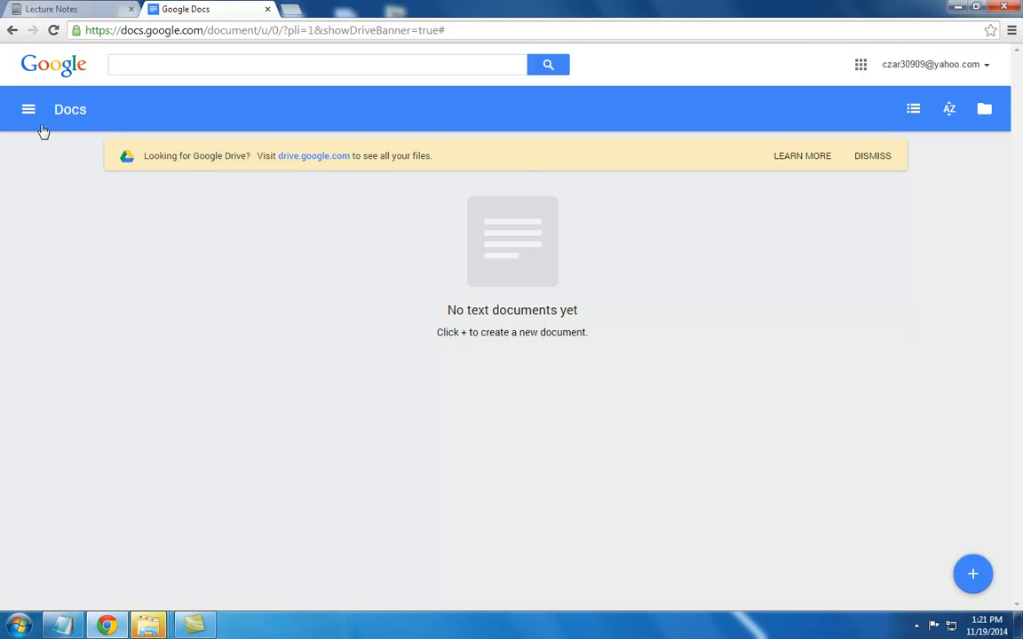
{"action": "left_click", "coordinate": [29, 110]}
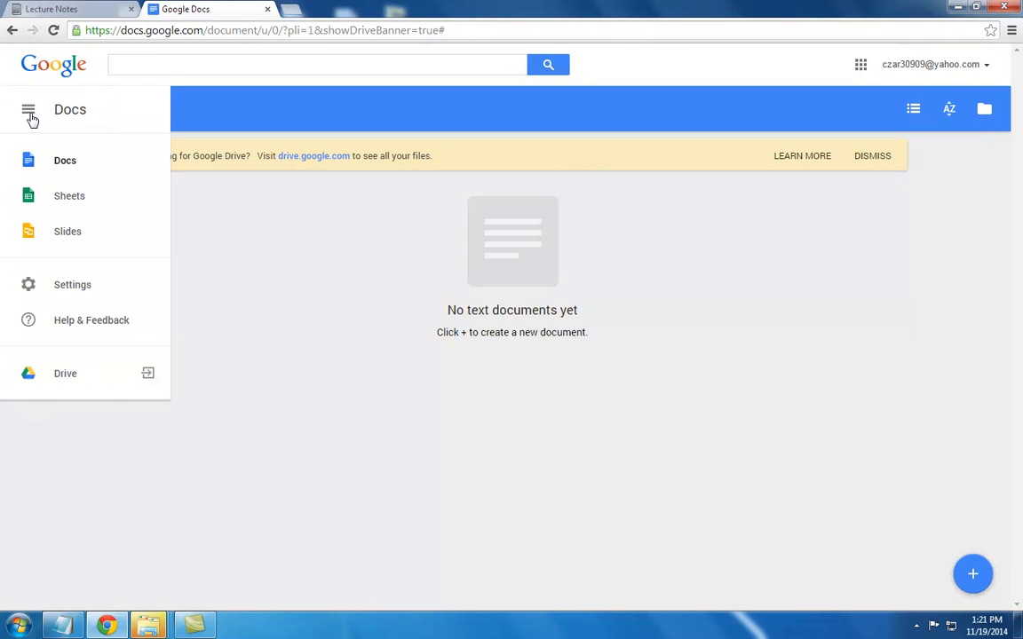
{"action": "mouse_move", "coordinate": [64, 367]}
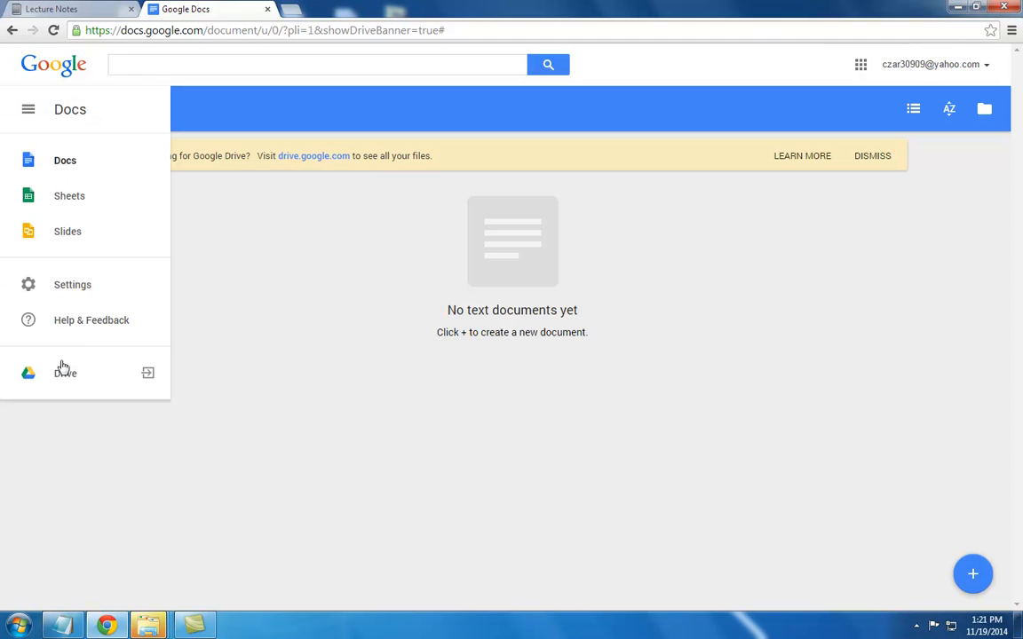
{"action": "left_click", "coordinate": [64, 373]}
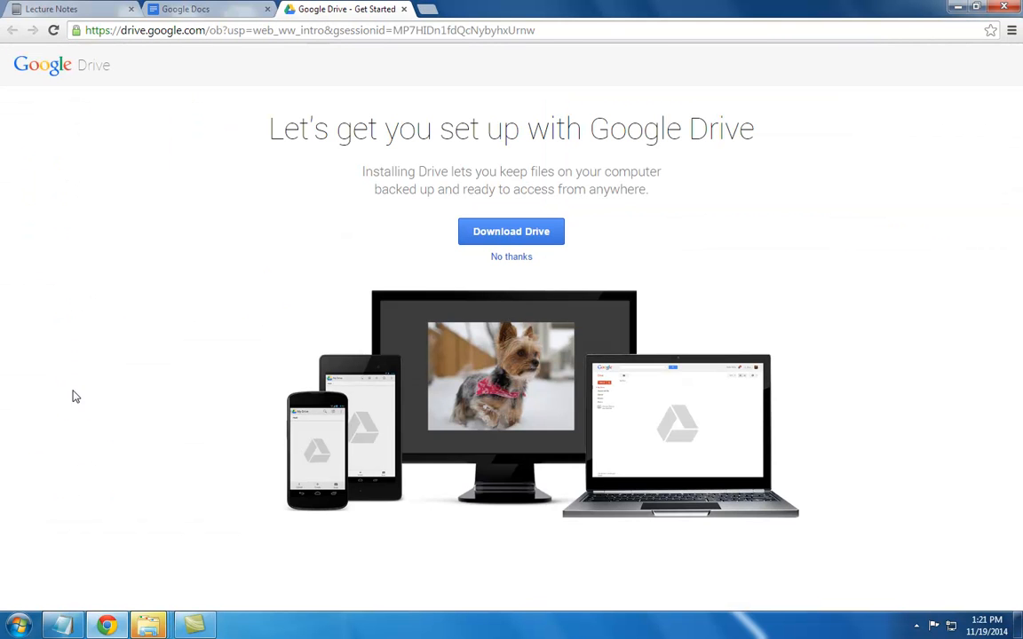
Download the Drive desktop installer and continue to My Drive on the web.
{"action": "left_click", "coordinate": [511, 231]}
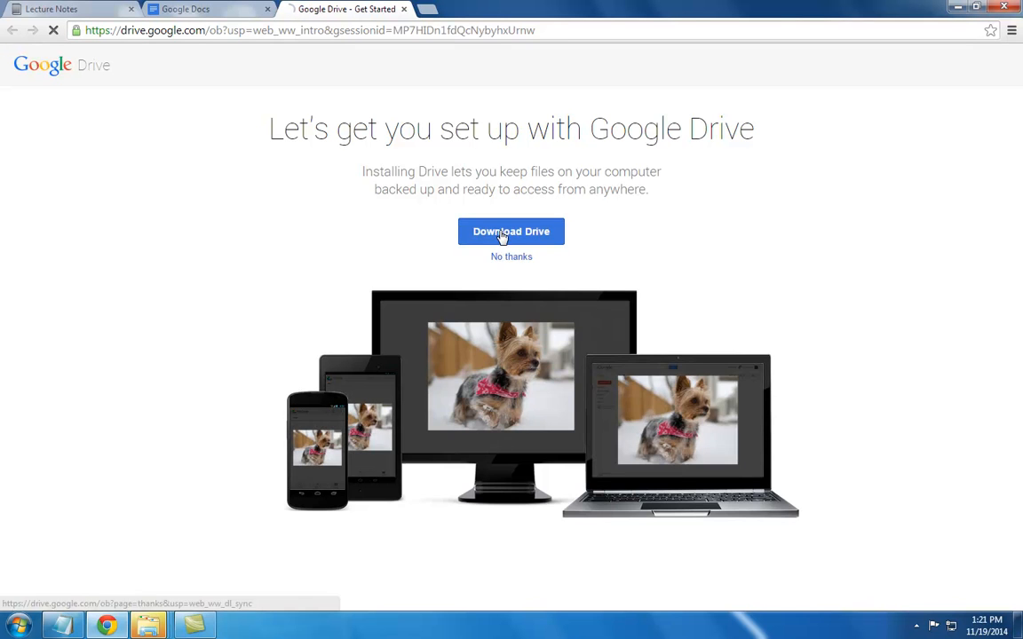
{"action": "left_click", "coordinate": [511, 231]}
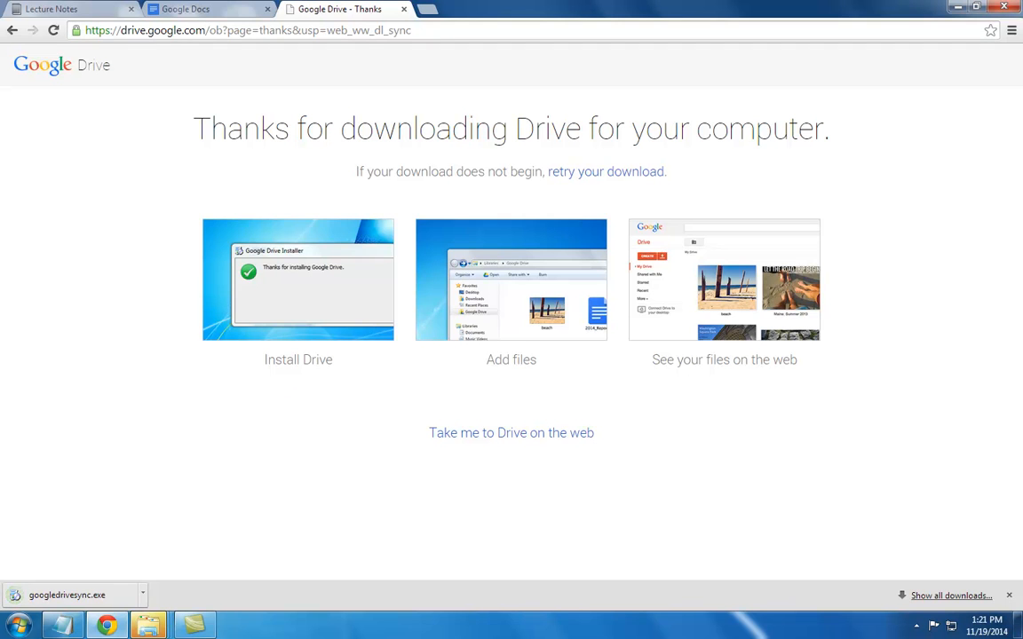
{"action": "left_click", "coordinate": [68, 595]}
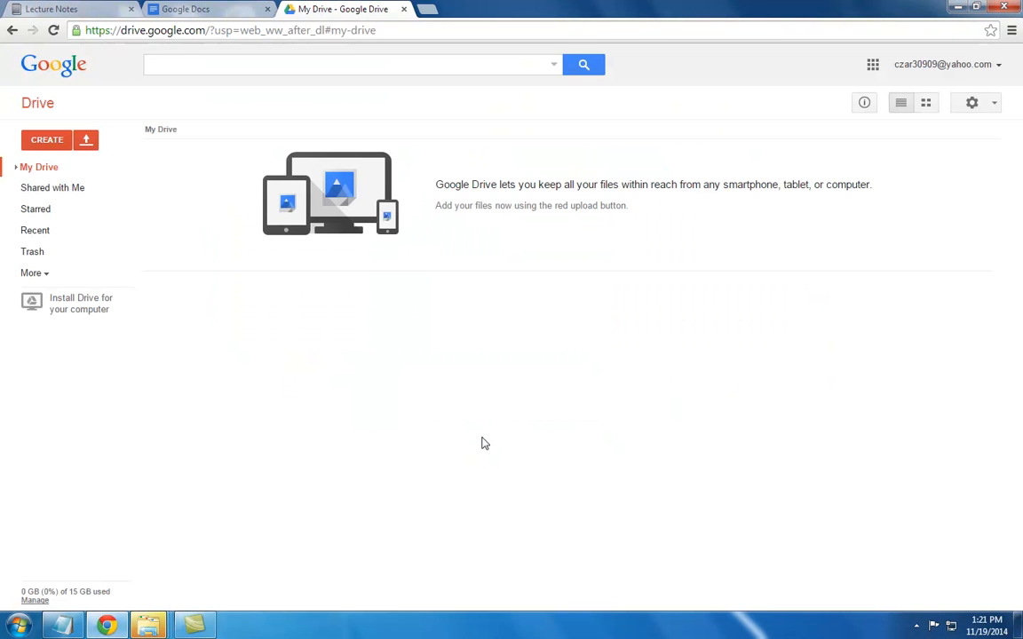
{"action": "mouse_move", "coordinate": [160, 238]}
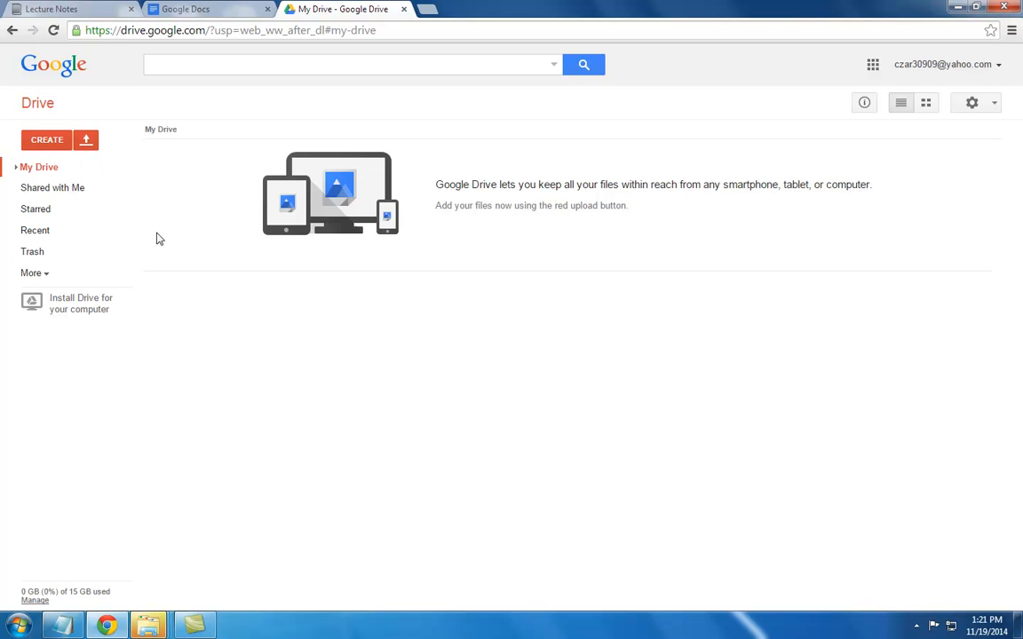
{"action": "mouse_move", "coordinate": [37, 103]}
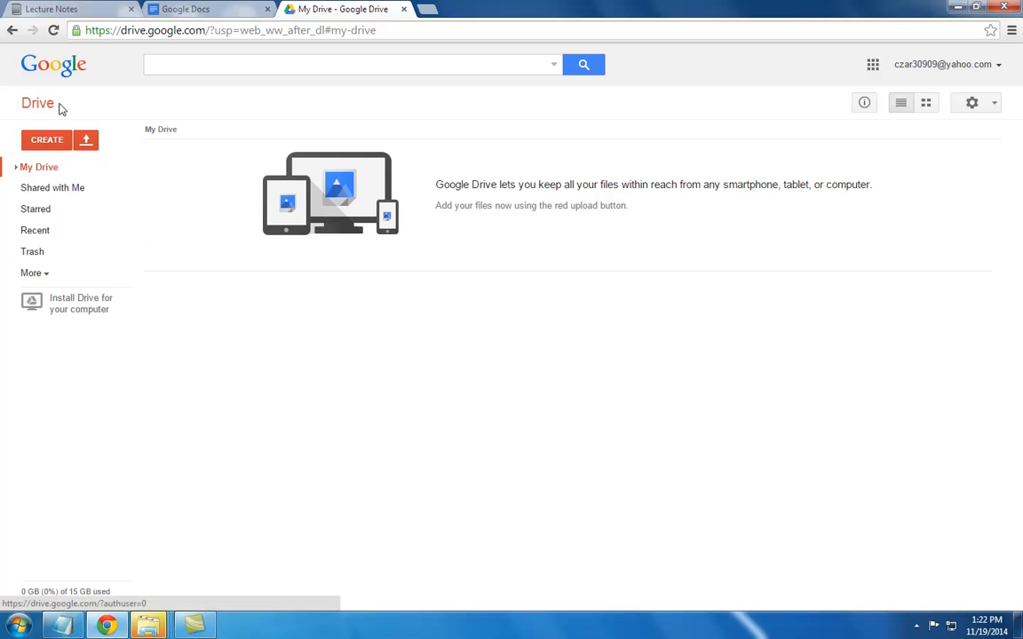
{"action": "mouse_move", "coordinate": [86, 138]}
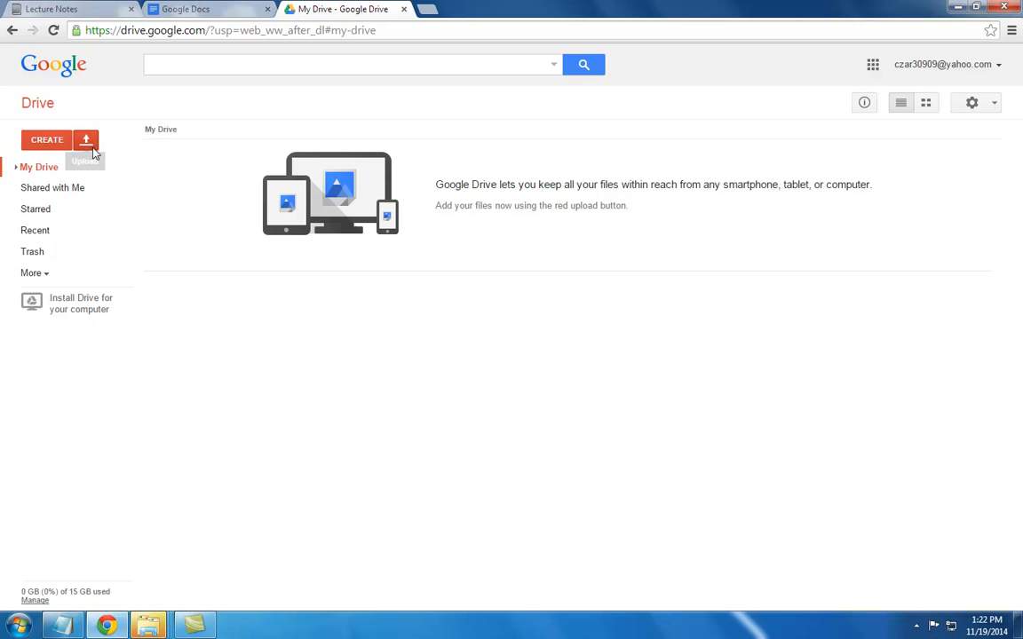
Show the upload menu offering Files or Folder upload.
{"action": "left_click", "coordinate": [85, 138]}
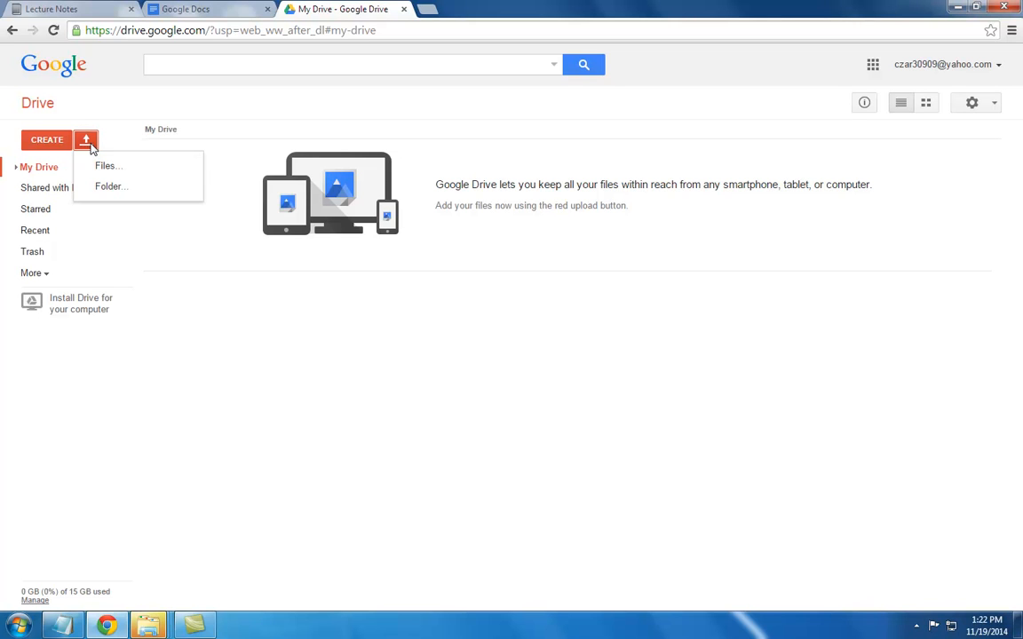
{"action": "mouse_move", "coordinate": [104, 166]}
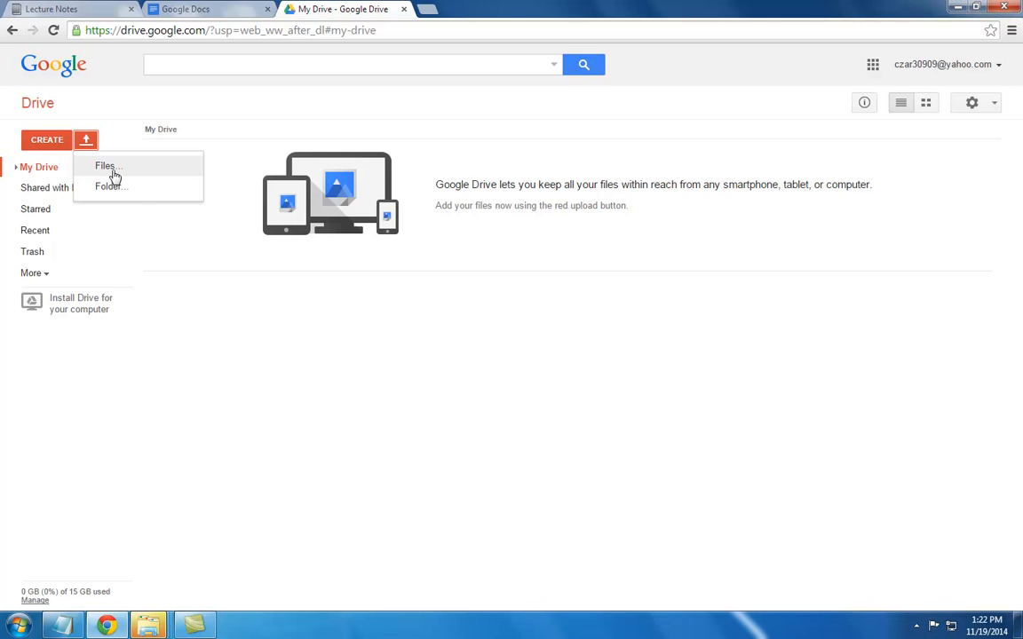
{"action": "mouse_move", "coordinate": [124, 186]}
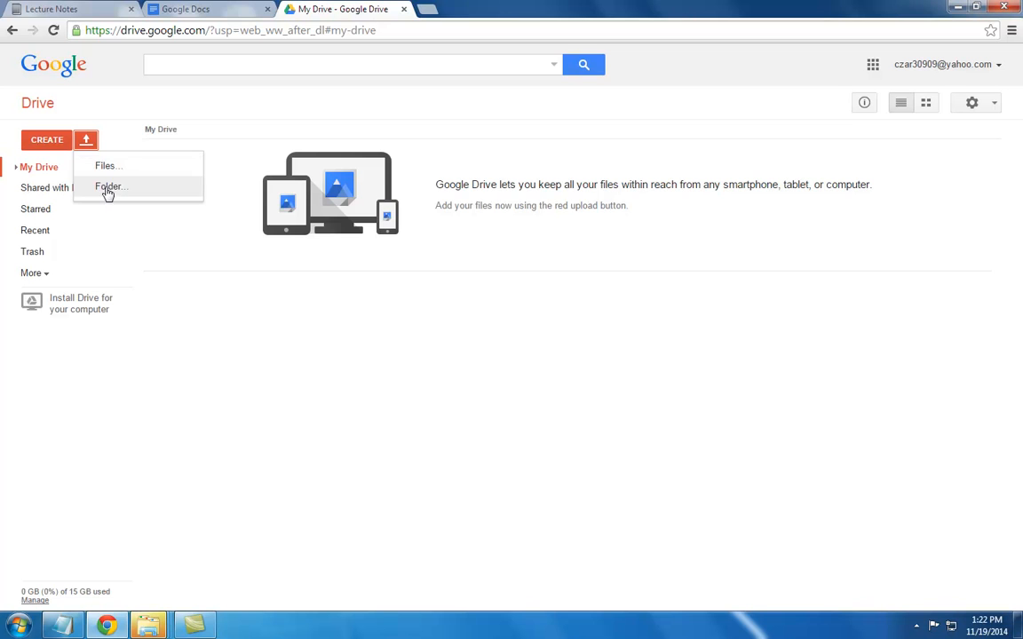
Upload the Baby Pics folder from the desktop into My Drive.
{"action": "left_click", "coordinate": [110, 186]}
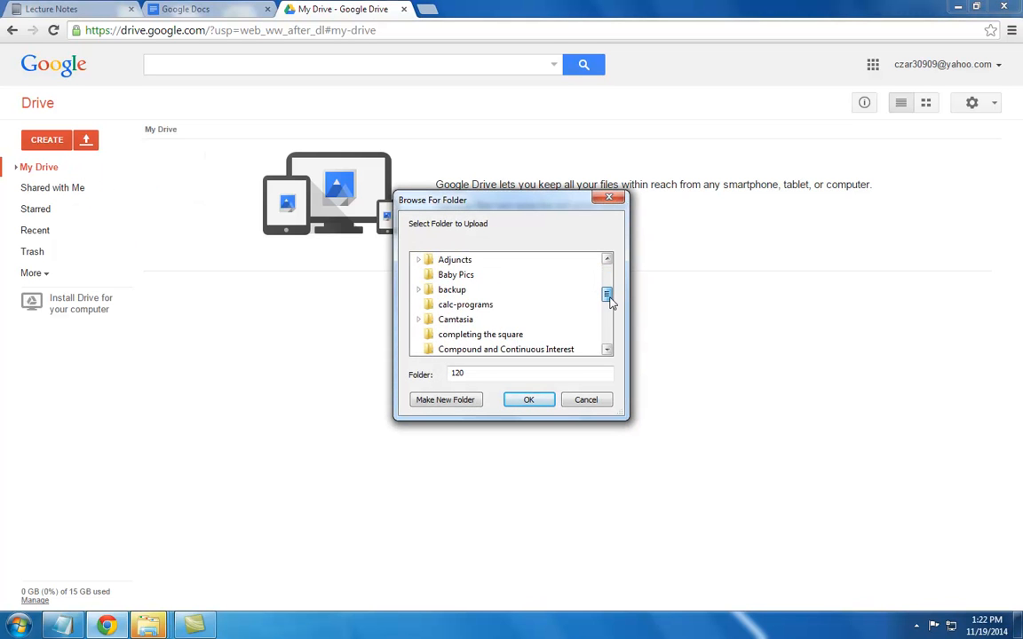
{"action": "left_click", "coordinate": [454, 274]}
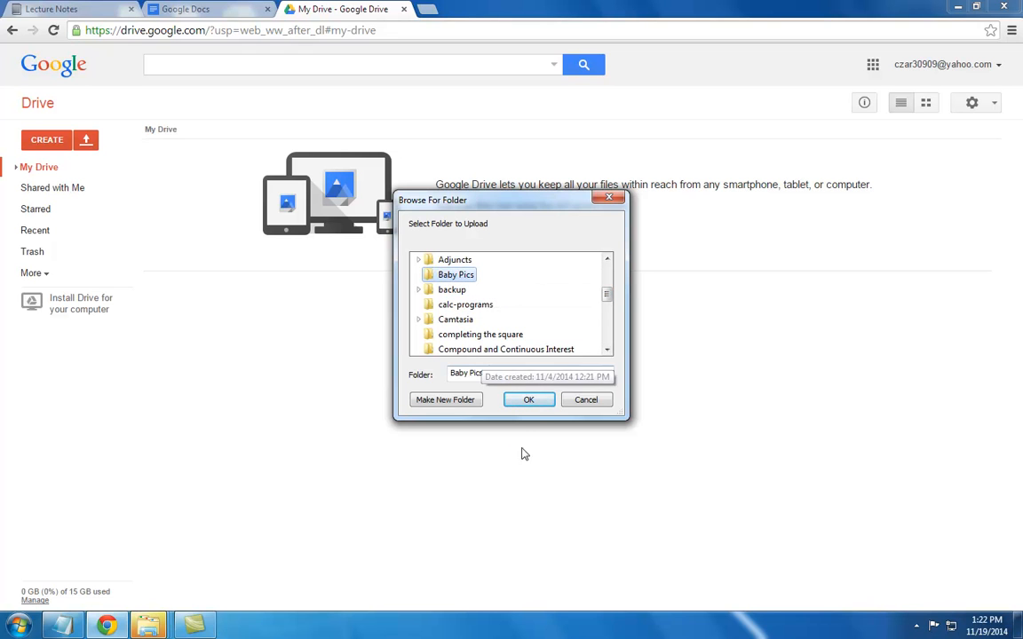
{"action": "mouse_move", "coordinate": [529, 400]}
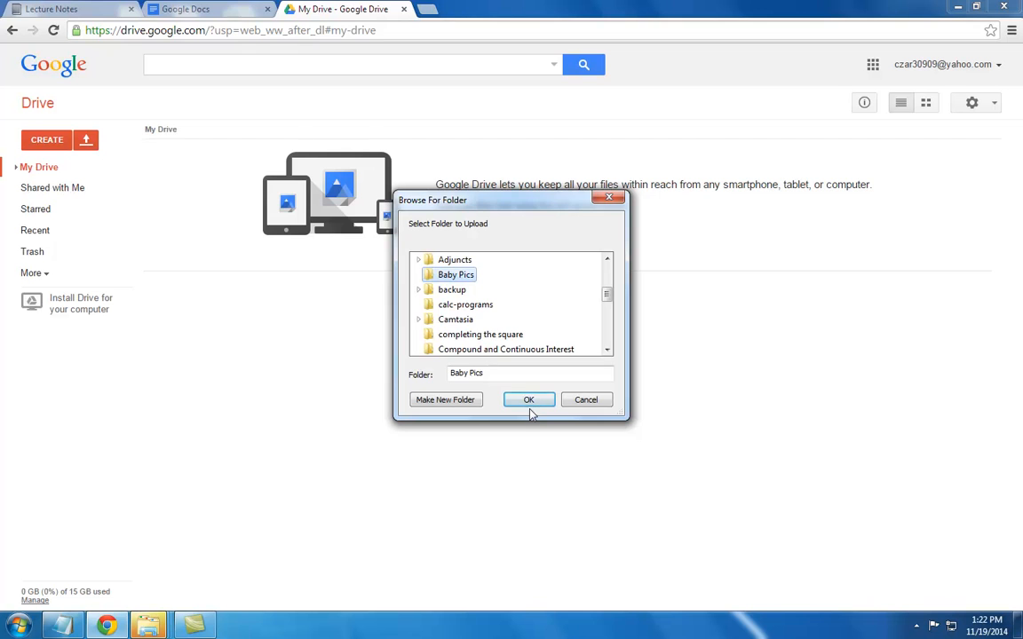
{"action": "left_click", "coordinate": [529, 399]}
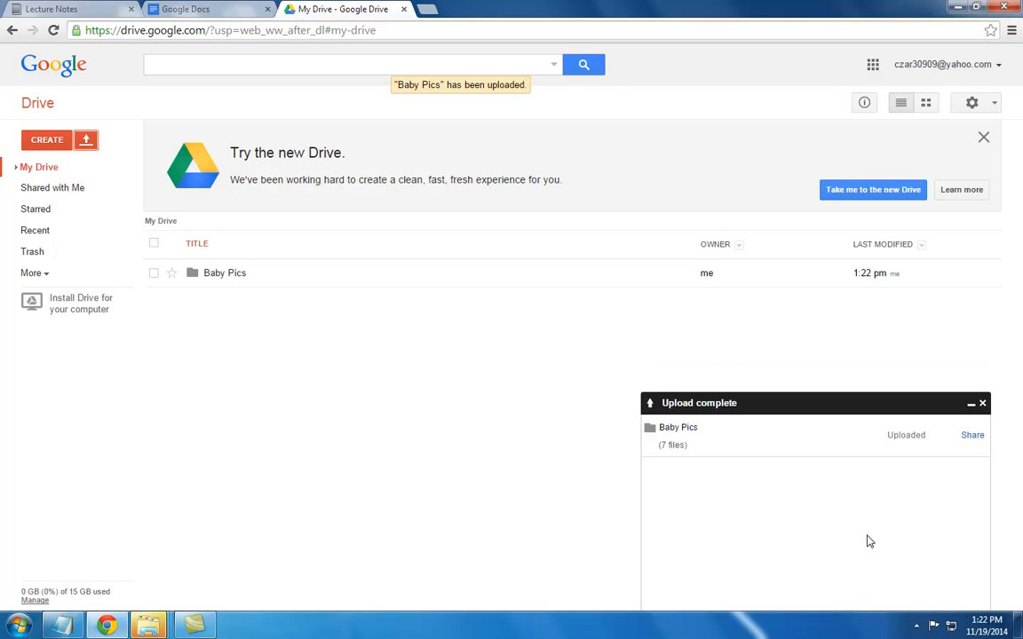
{"action": "mouse_move", "coordinate": [353, 419]}
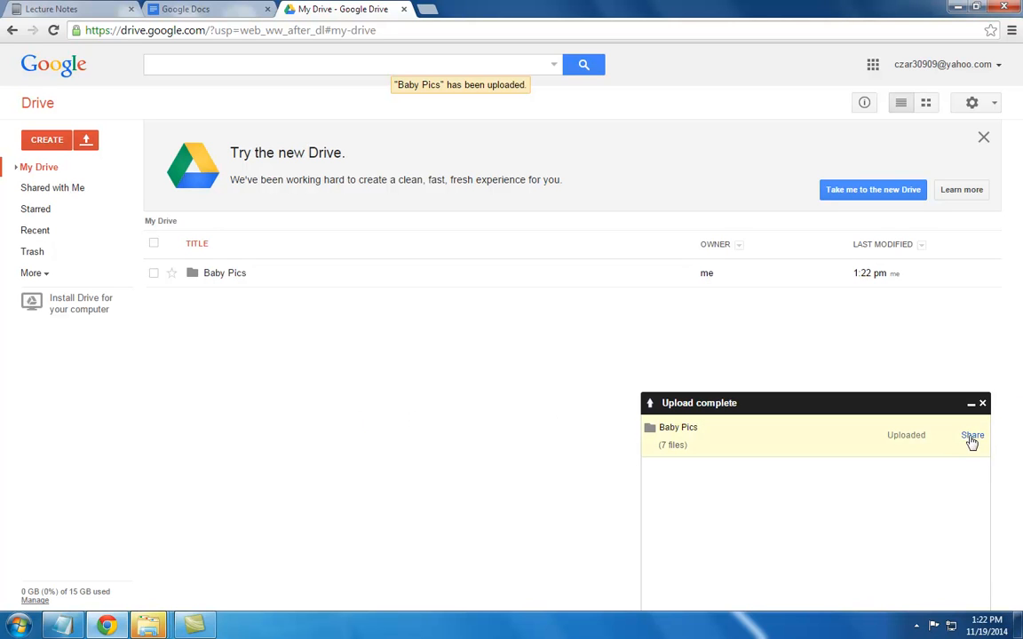
{"action": "mouse_move", "coordinate": [980, 445]}
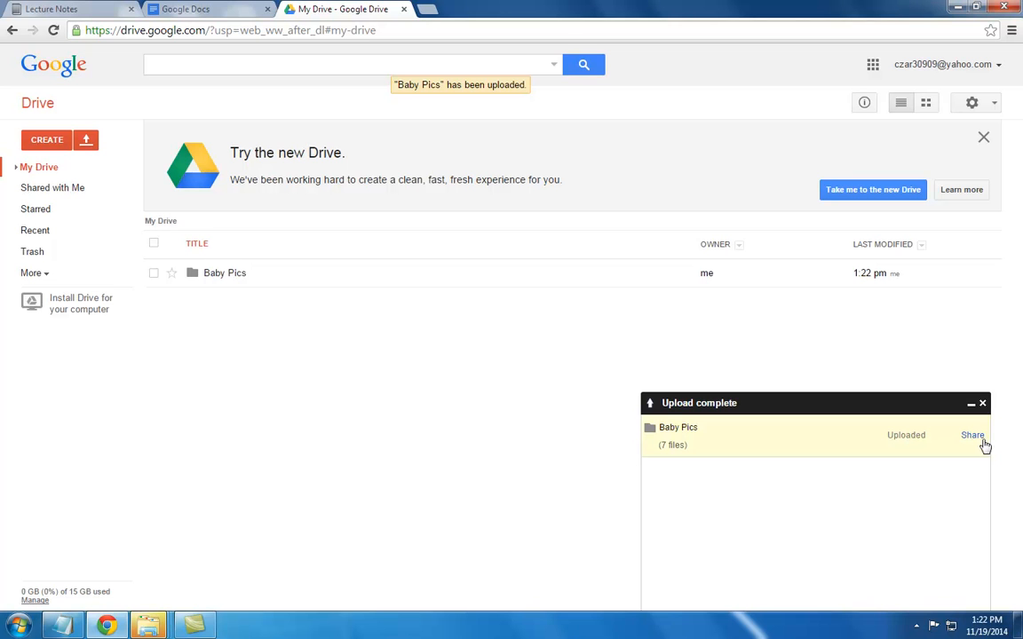
{"action": "mouse_move", "coordinate": [962, 448]}
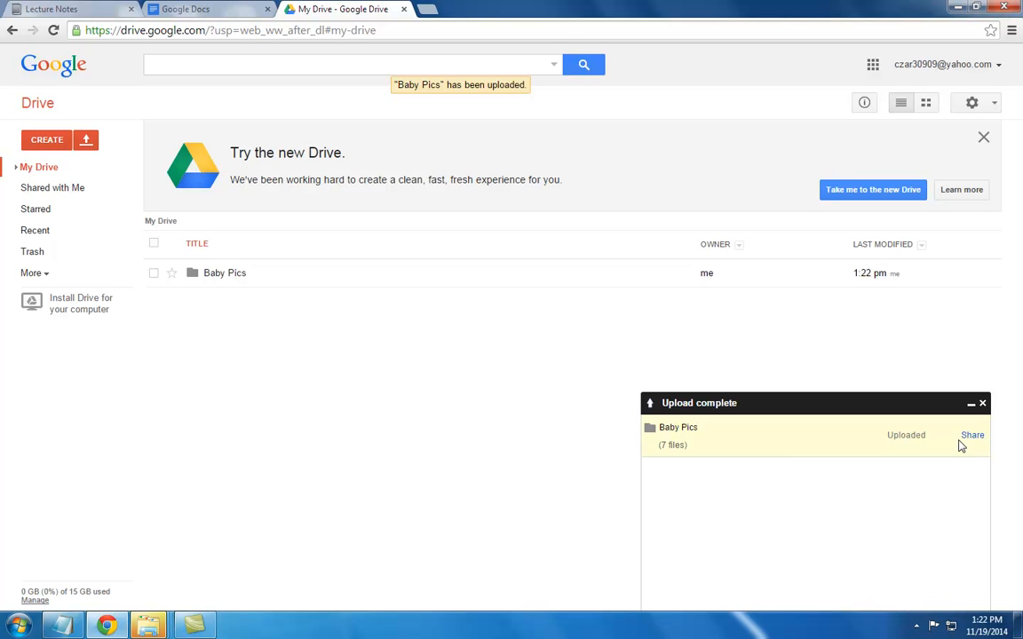
Start sharing the uploaded Baby Pics folder from the Upload complete panel.
{"action": "left_click", "coordinate": [973, 435]}
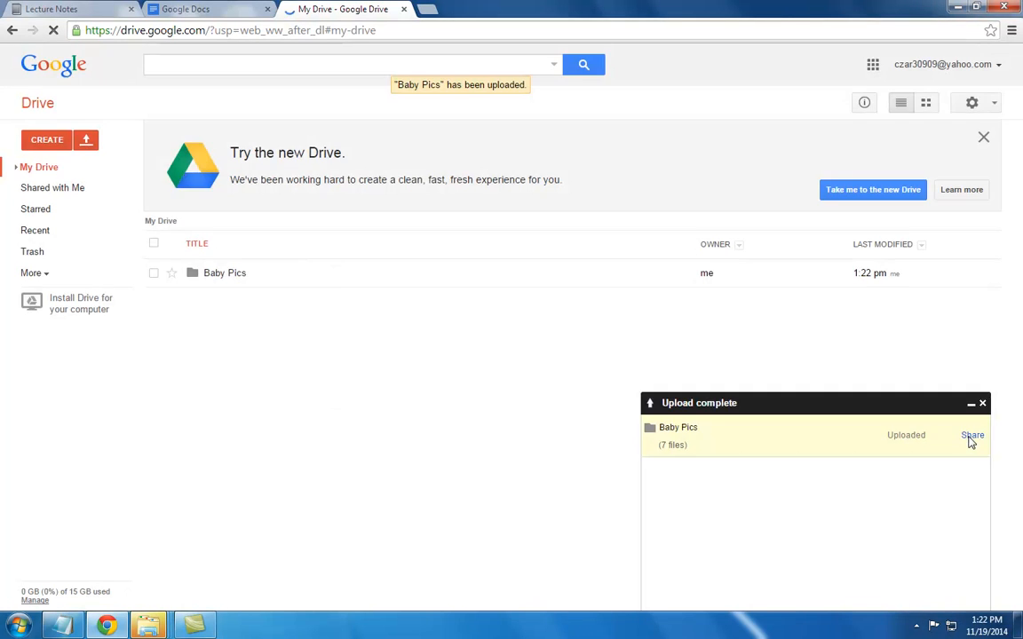
Change the Baby Pics invitee permission from Can edit to Can view.
{"action": "left_click", "coordinate": [973, 435]}
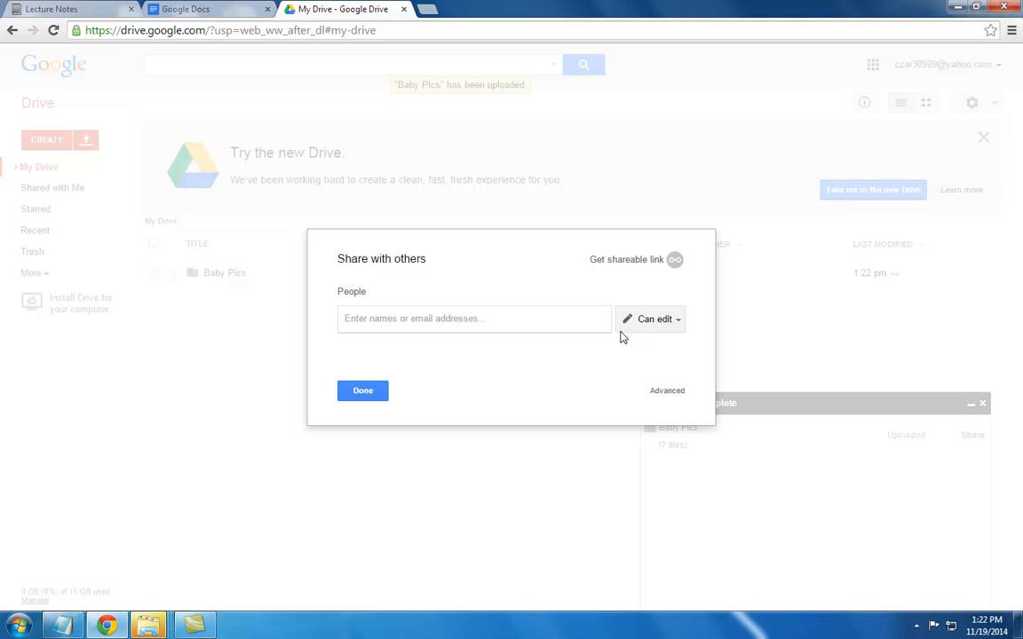
{"action": "left_click", "coordinate": [649, 320]}
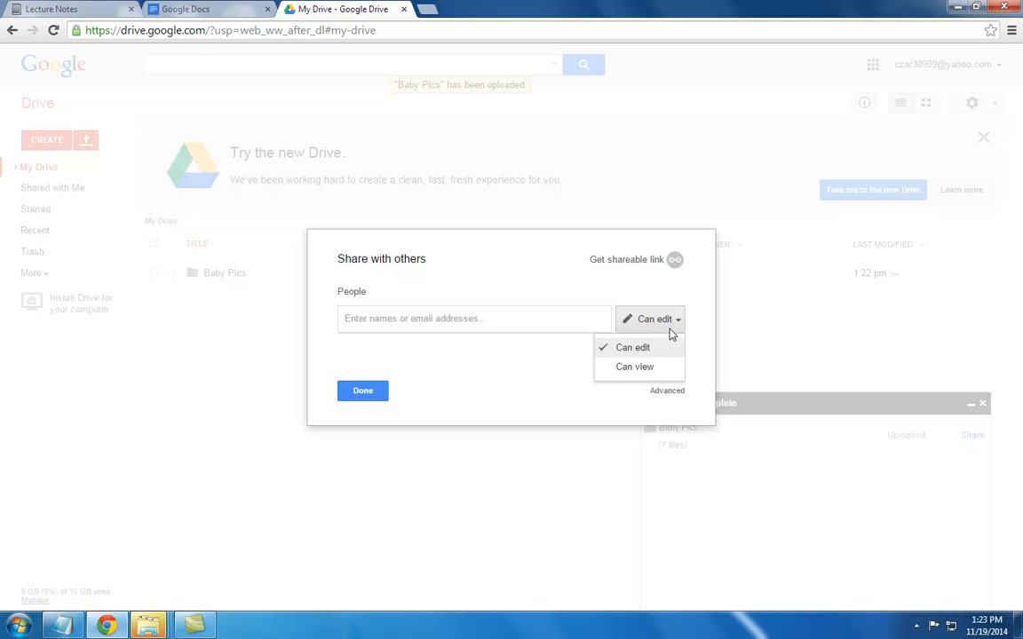
{"action": "mouse_move", "coordinate": [646, 352]}
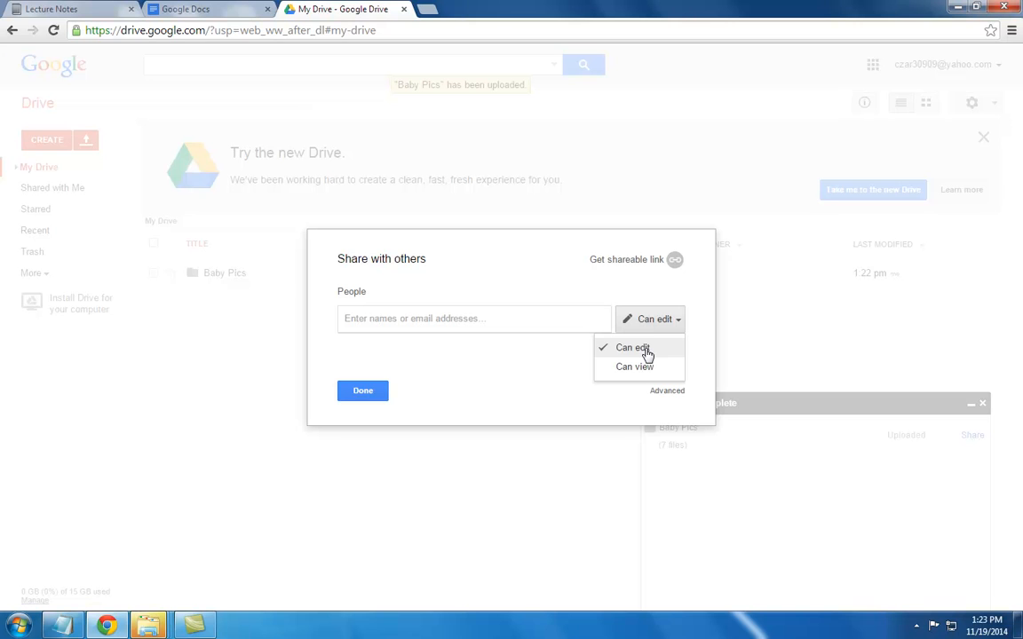
{"action": "left_click", "coordinate": [635, 366]}
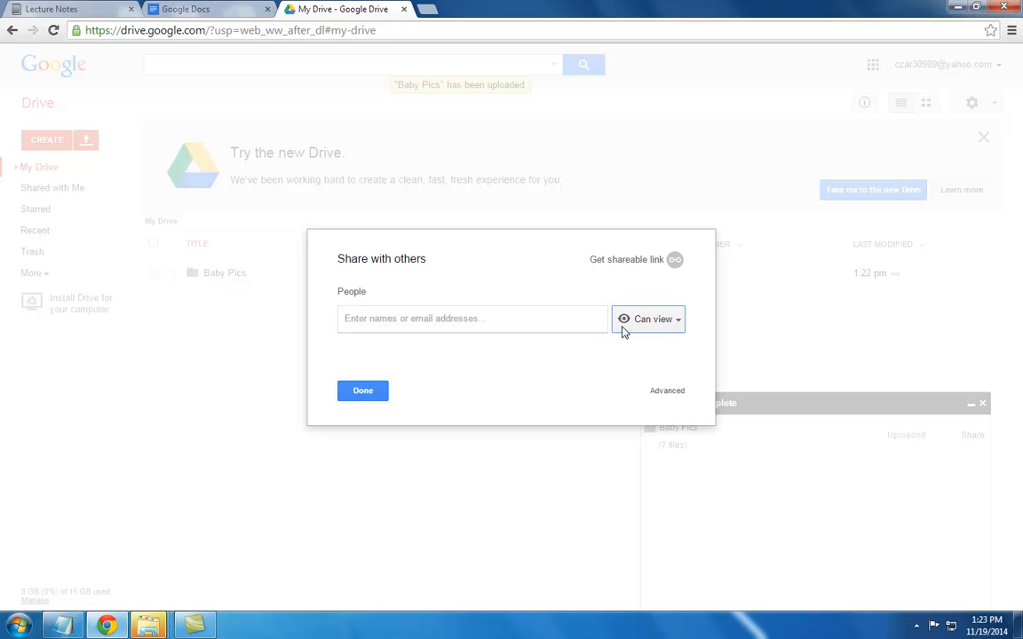
{"action": "mouse_move", "coordinate": [628, 333]}
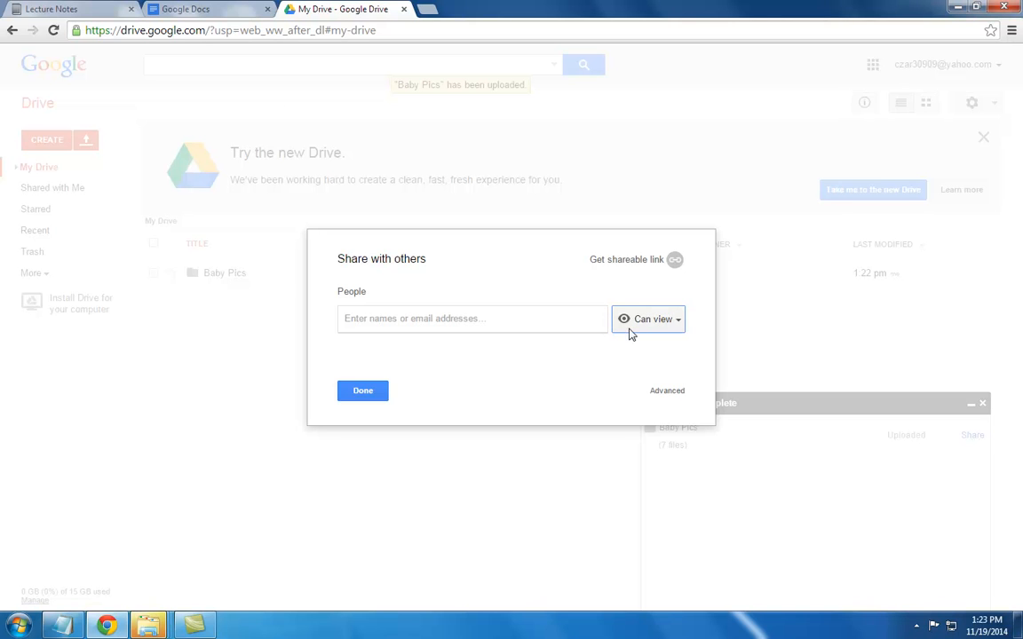
{"action": "mouse_move", "coordinate": [660, 327]}
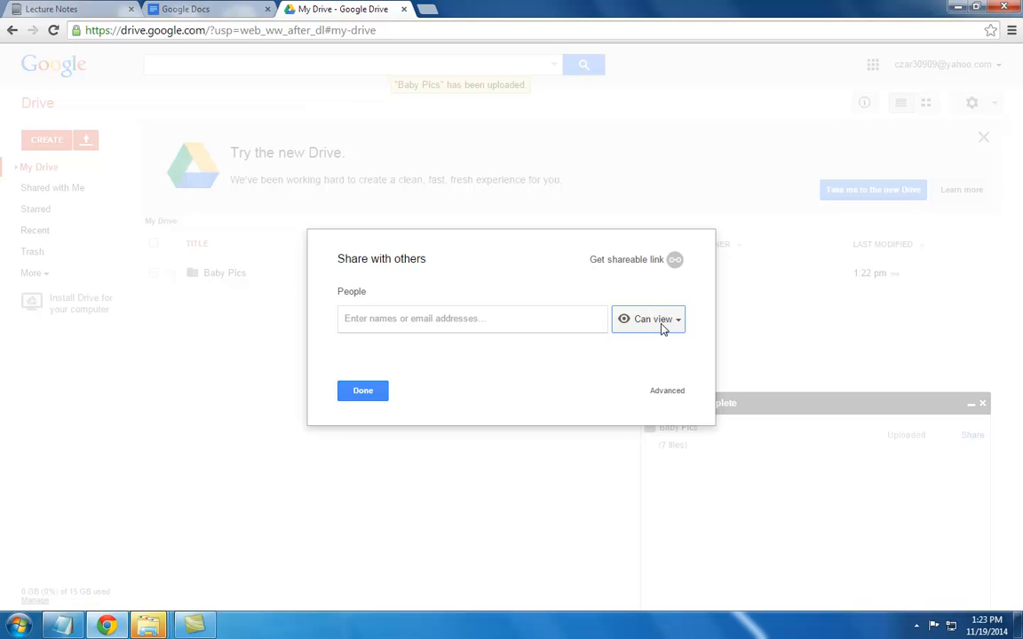
{"action": "mouse_move", "coordinate": [666, 329]}
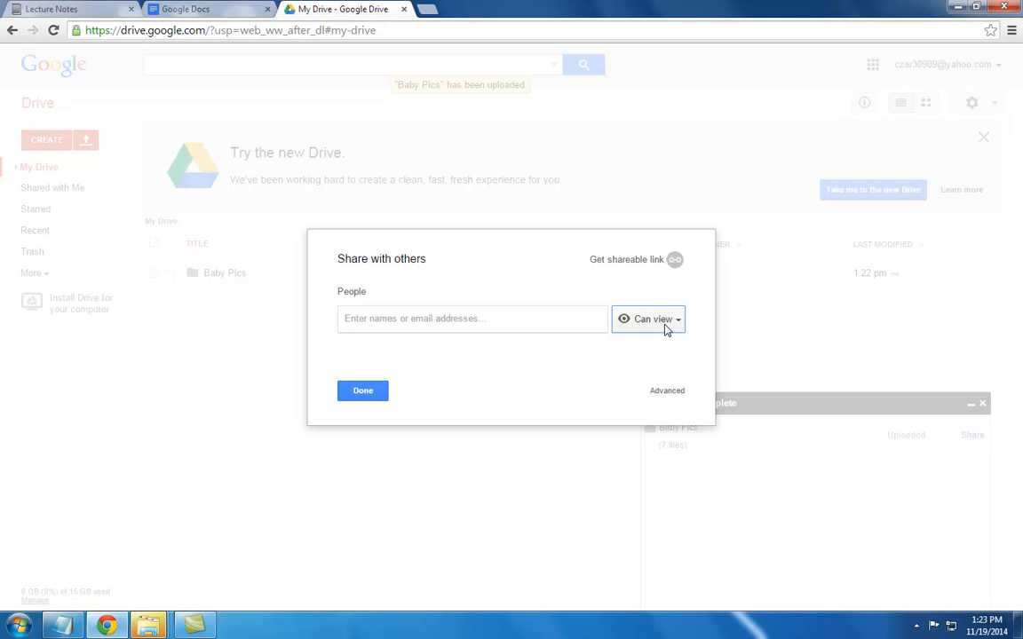
{"action": "mouse_move", "coordinate": [664, 328]}
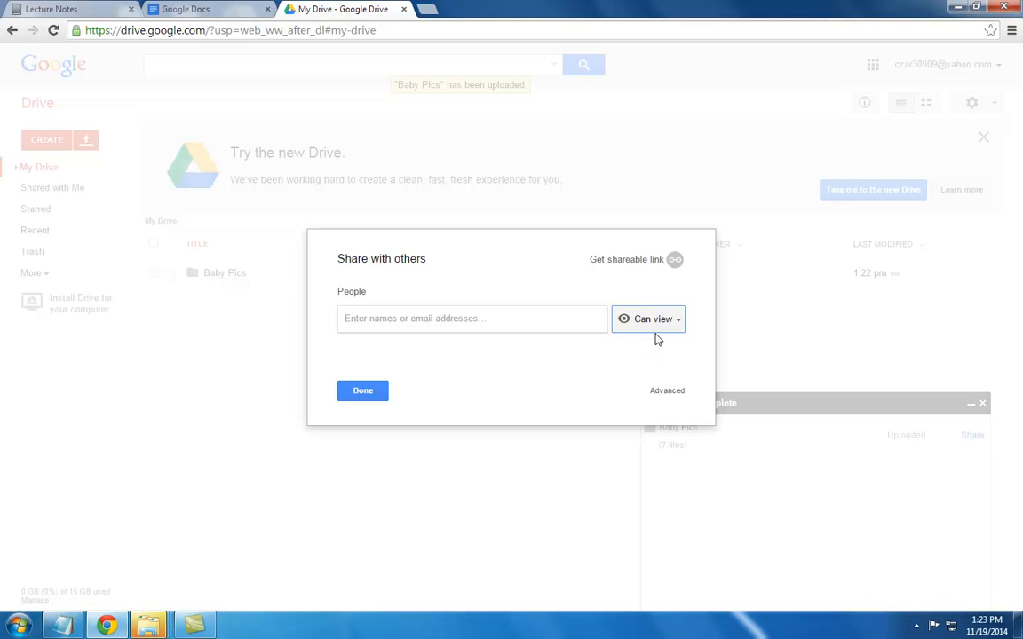
{"action": "mouse_move", "coordinate": [636, 353]}
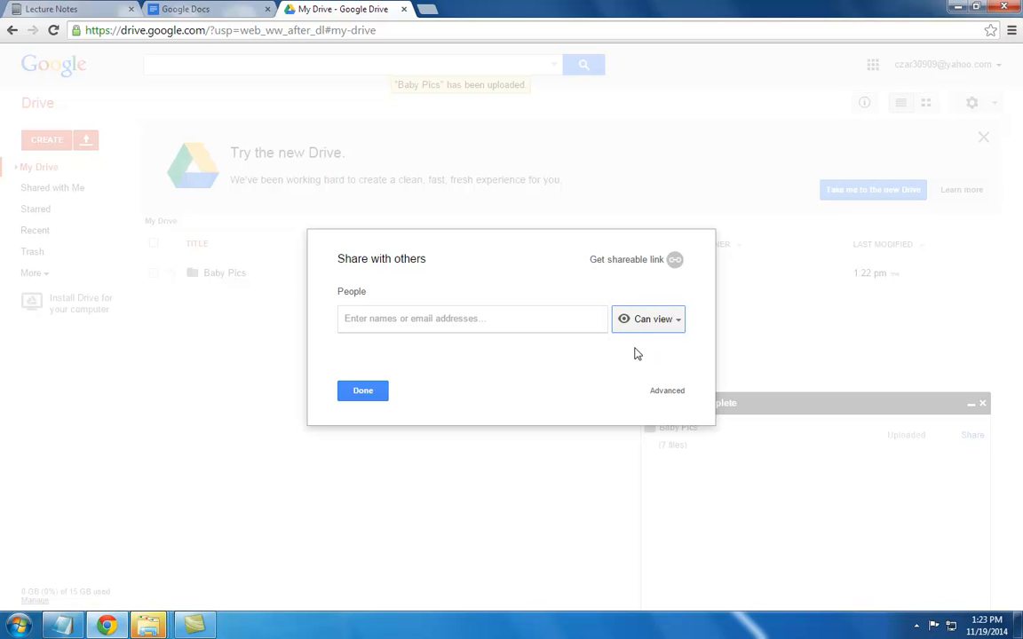
{"action": "mouse_move", "coordinate": [500, 401]}
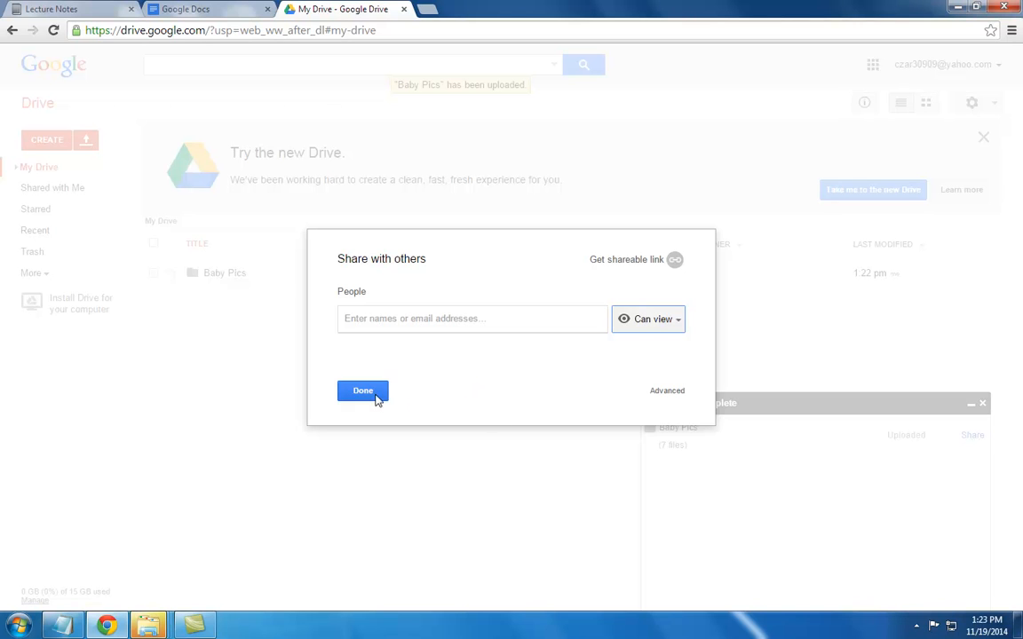
Enable view-only link sharing for Baby Pics and copy the shareable link to the clipboard.
{"action": "left_click", "coordinate": [648, 320]}
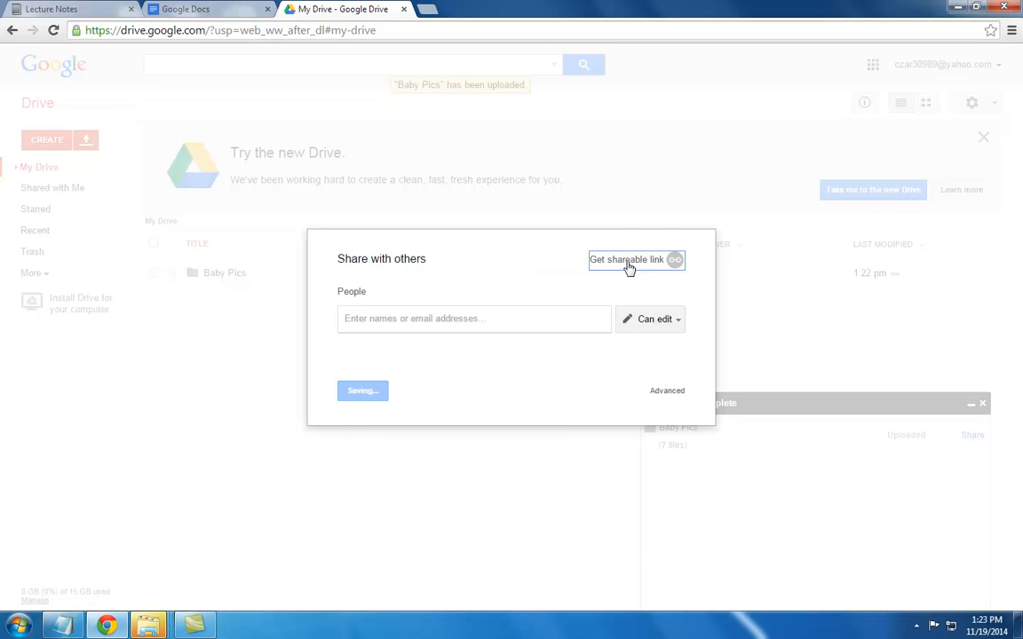
{"action": "right_click", "coordinate": [405, 337]}
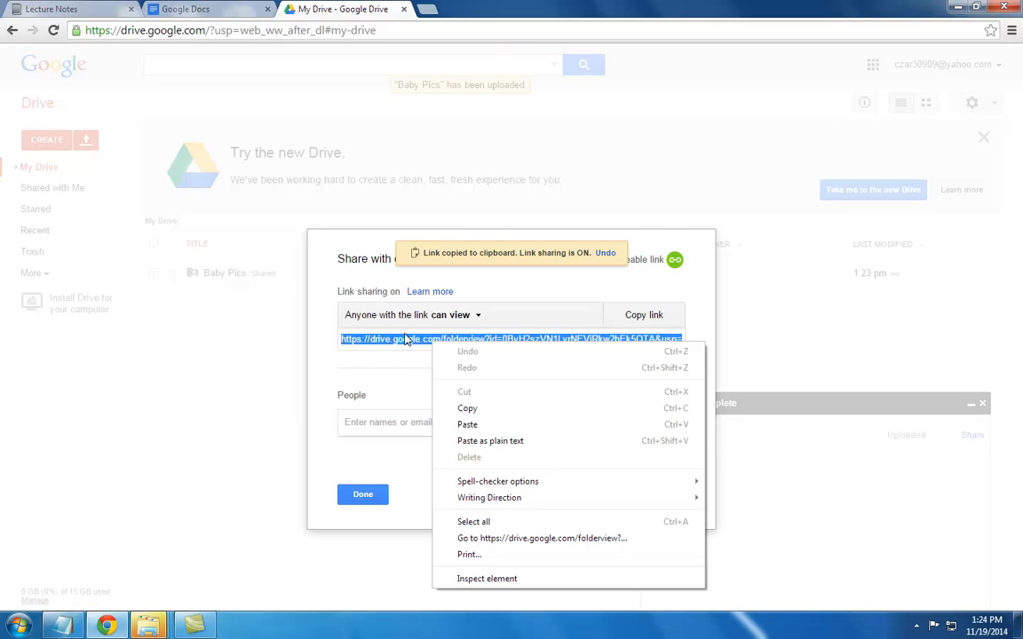
{"action": "mouse_move", "coordinate": [444, 405]}
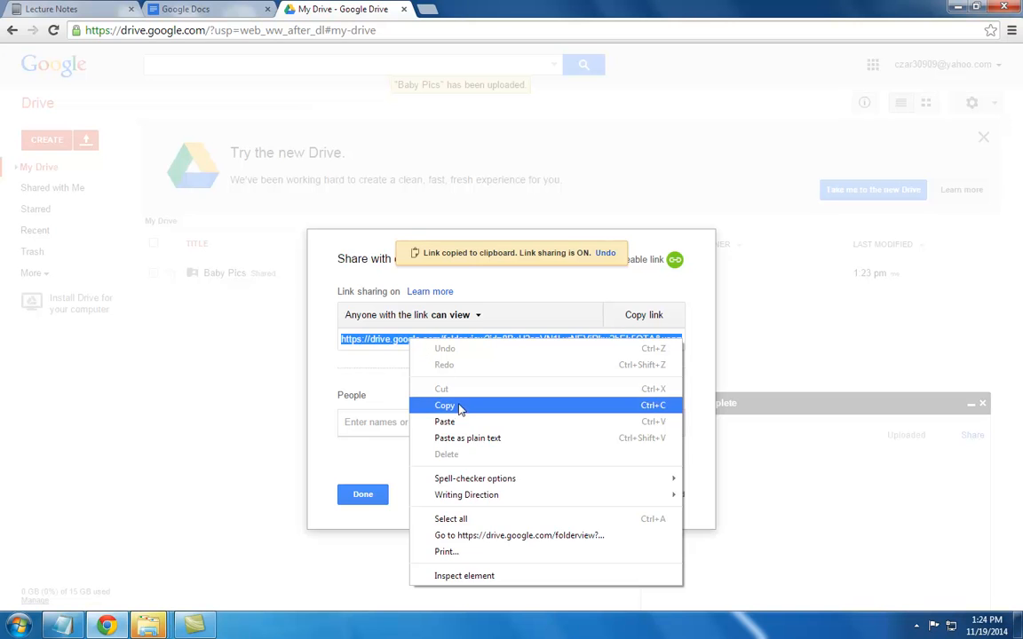
{"action": "left_click", "coordinate": [444, 405]}
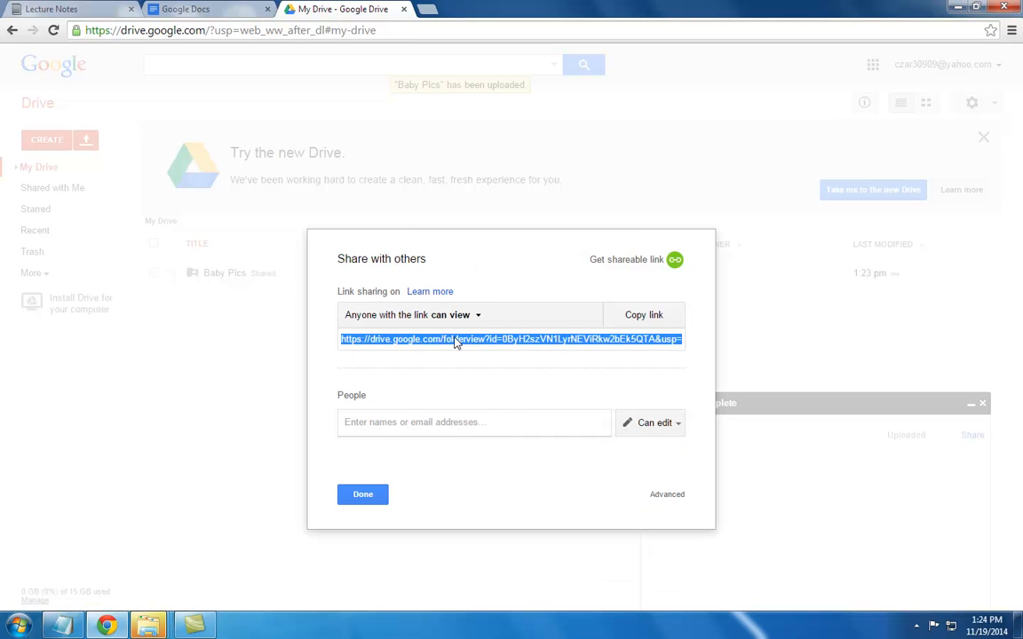
{"action": "mouse_move", "coordinate": [550, 344]}
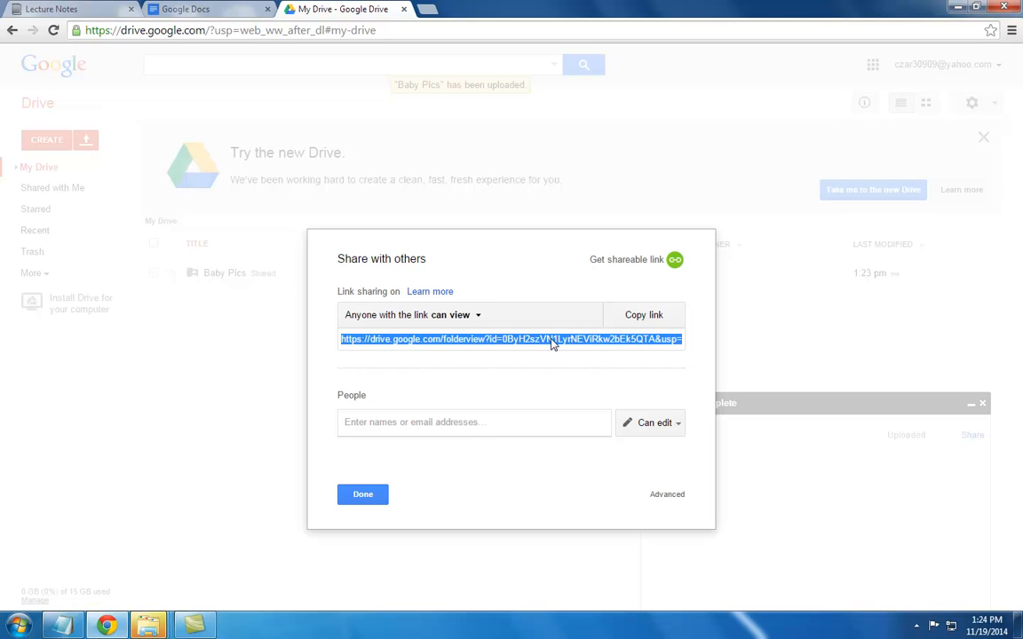